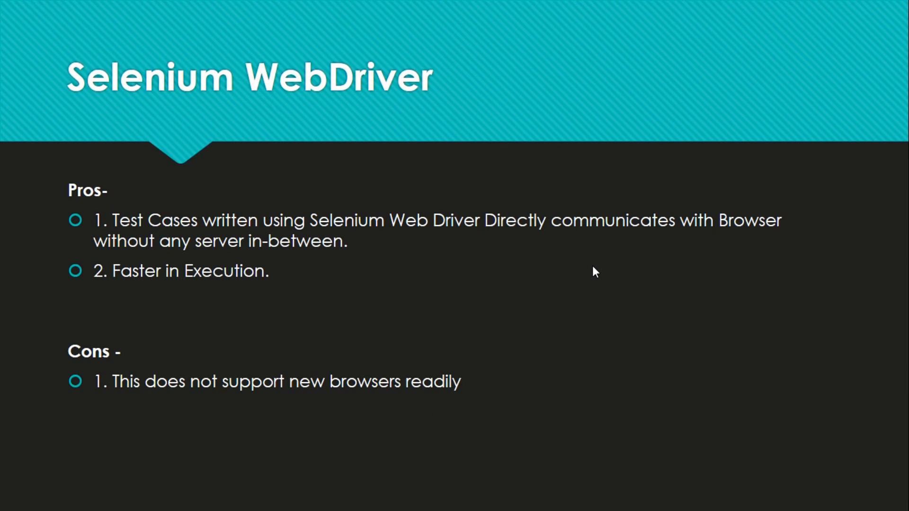
mouse_move(598, 278)
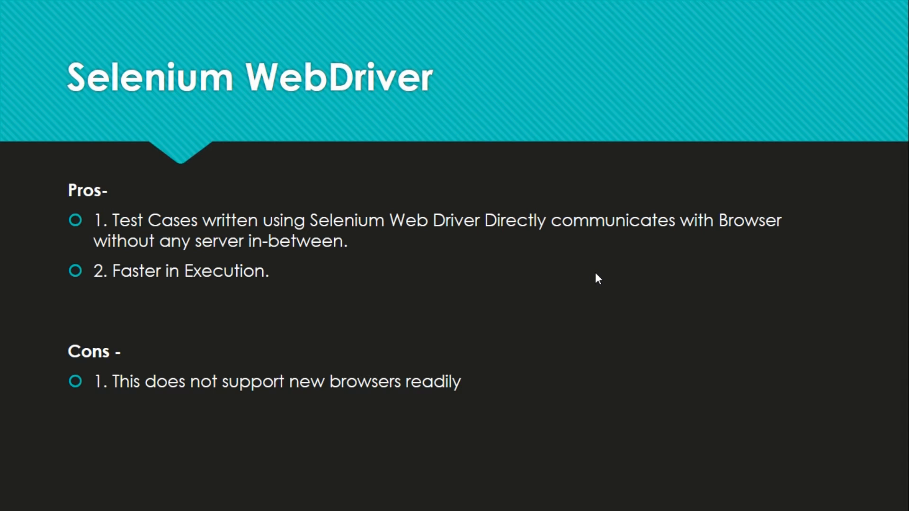